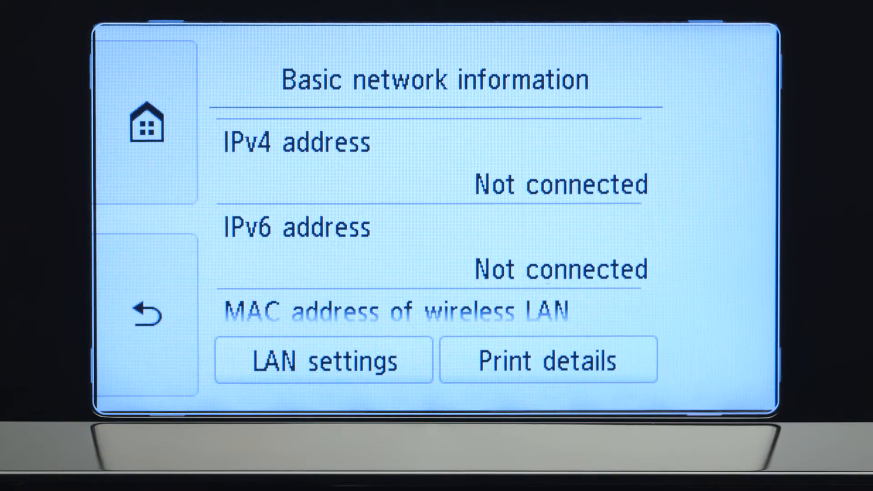
- Under LAN settings, run Wireless LAN setup and select the myhomenetwork router
left_click(323, 361)
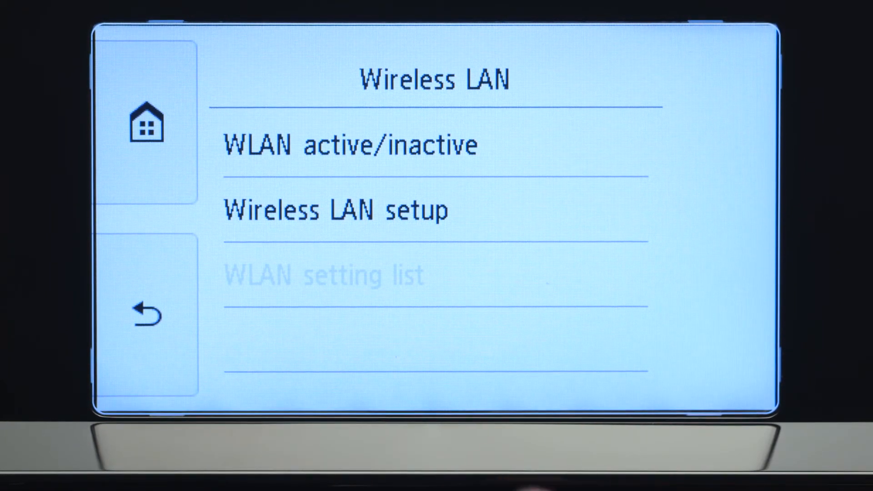
left_click(339, 210)
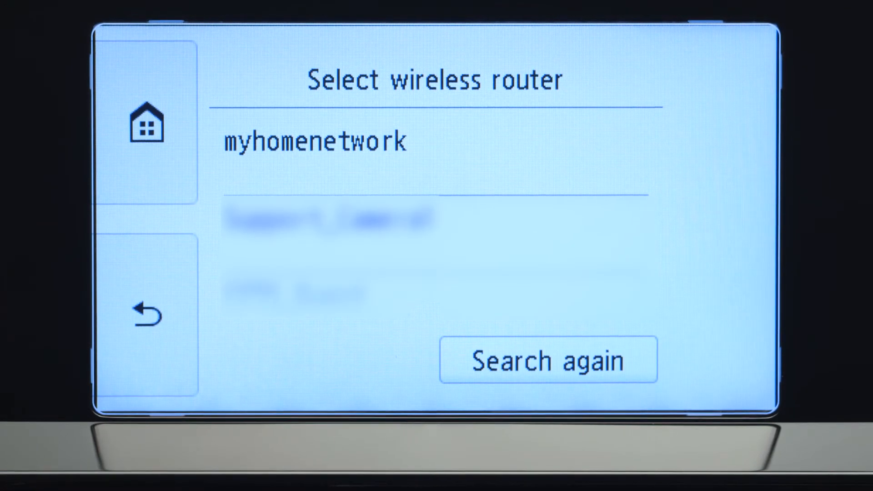
left_click(316, 140)
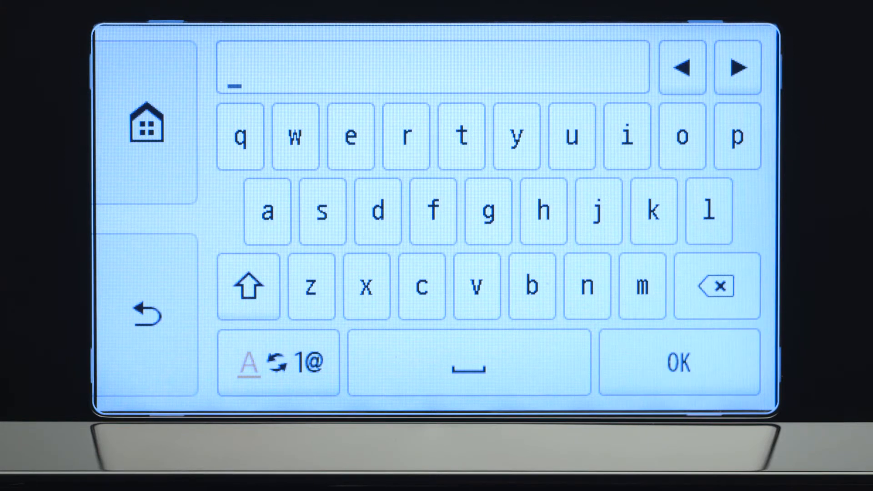
- Type the eight-character Wi-Fi passphrase on the on-screen keyboard, using capitals, and confirm
left_click(249, 288)
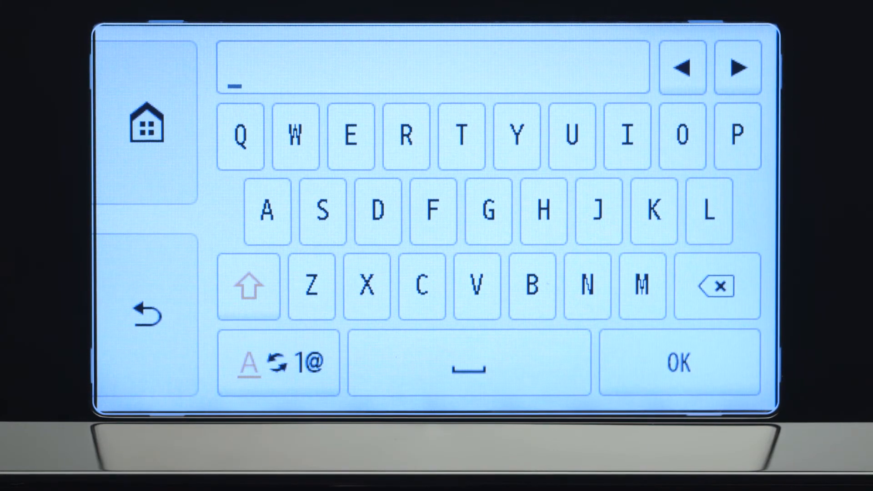
left_click(280, 367)
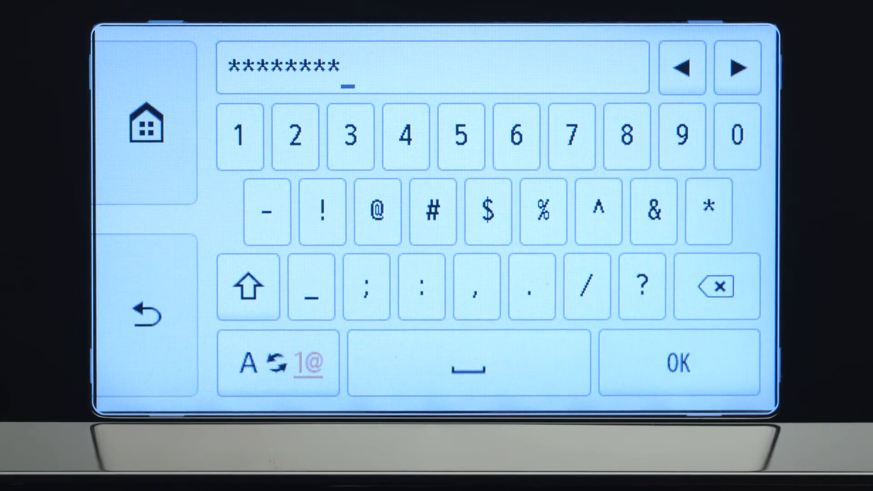
left_click(679, 368)
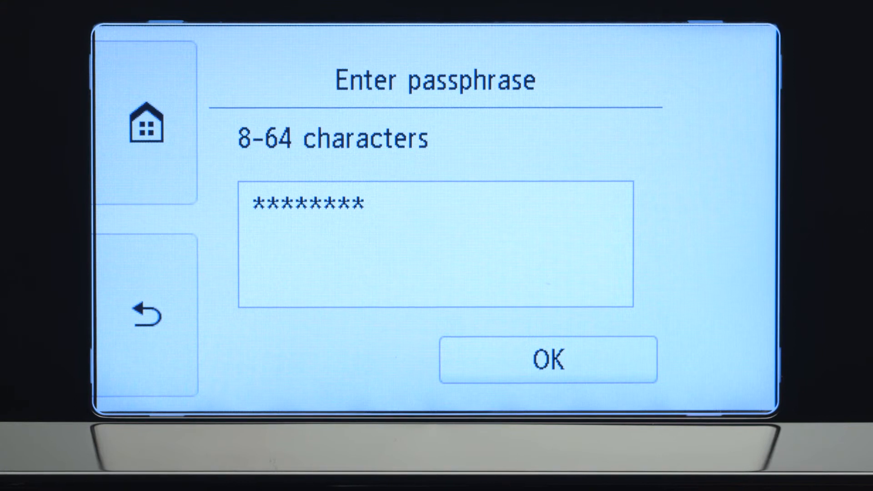
- Submit the passphrase, connect to myhomenetwork, and dismiss the 'Connected to the wireless router' message
left_click(548, 363)
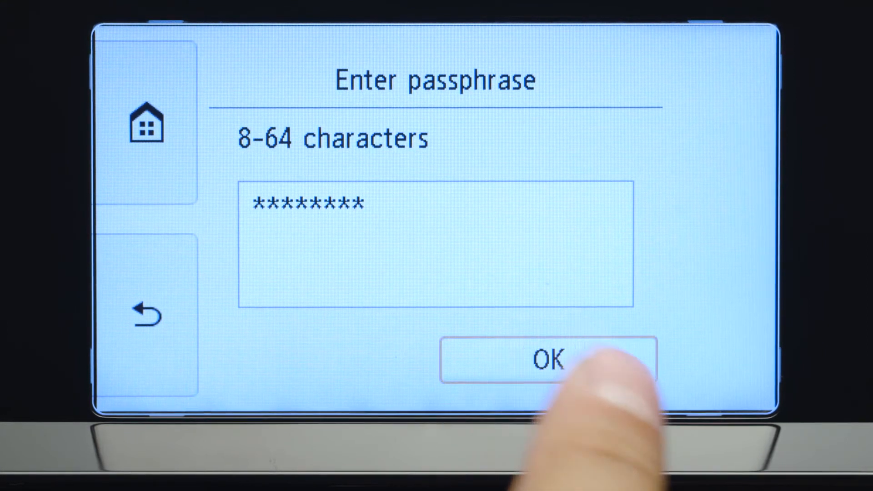
left_click(551, 361)
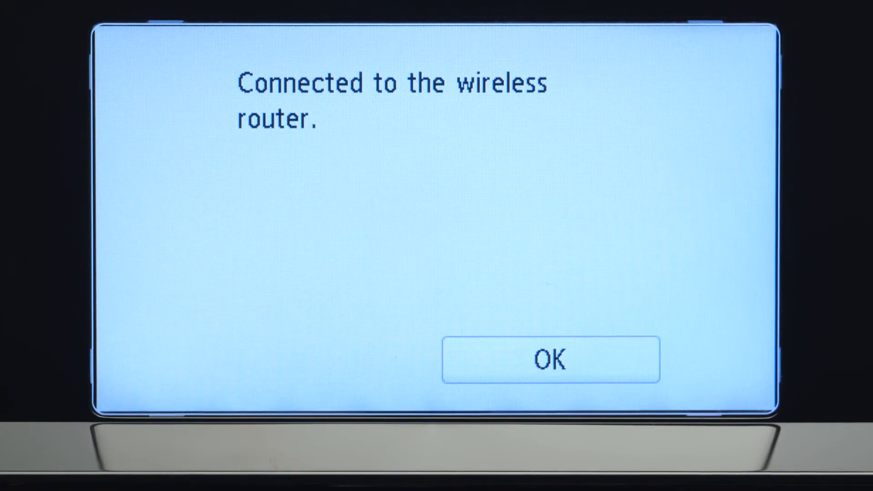
left_click(550, 360)
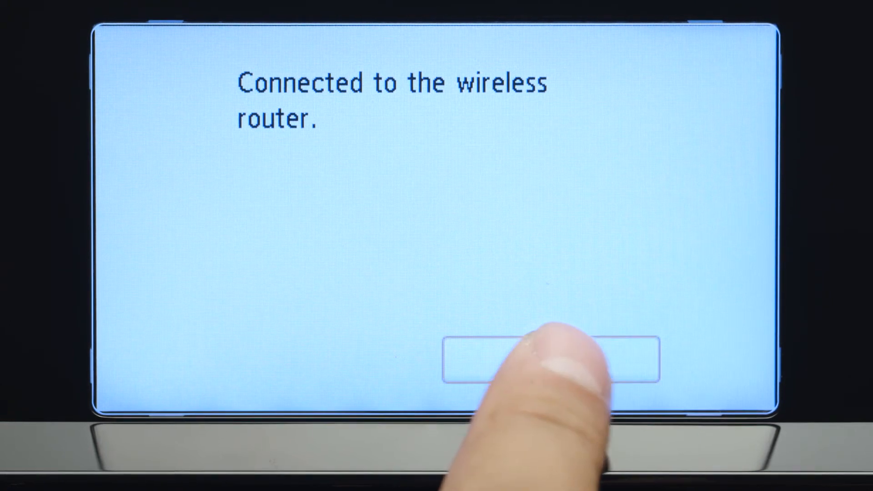
left_click(549, 366)
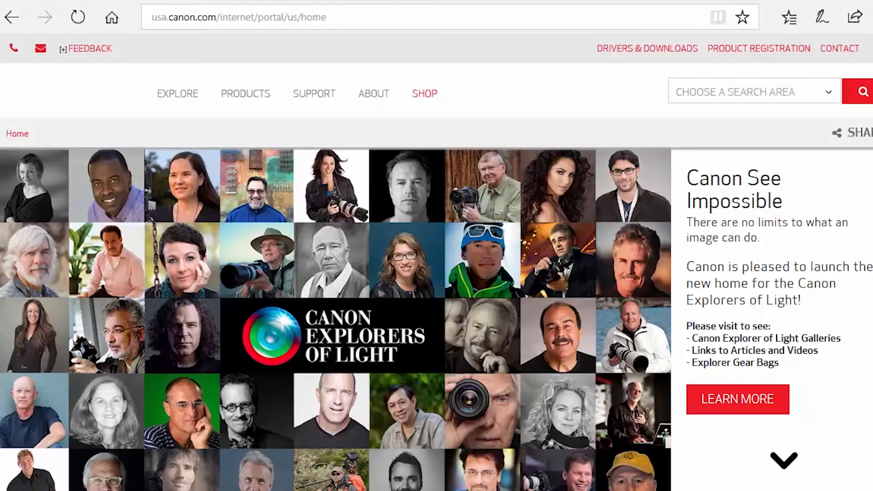
- Go to ij.start.canon in Edge and enter TS8120 as the product name
left_click(260, 18)
type("ij.start")
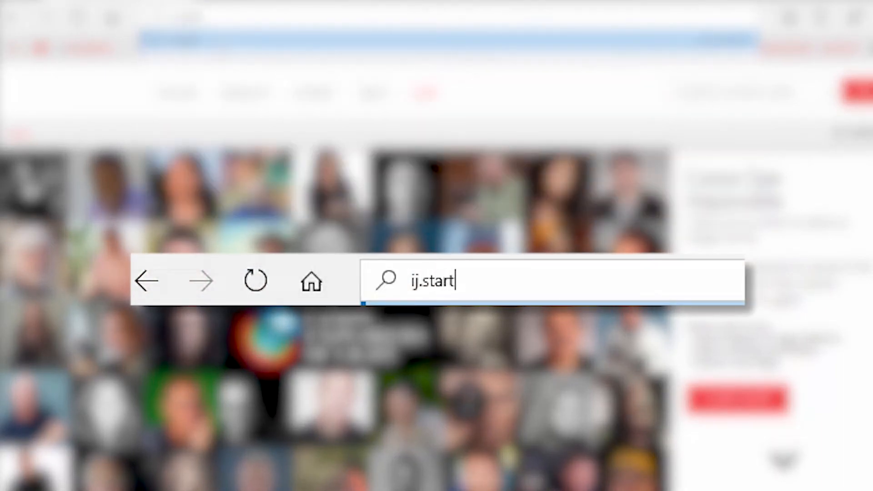
type(".canon")
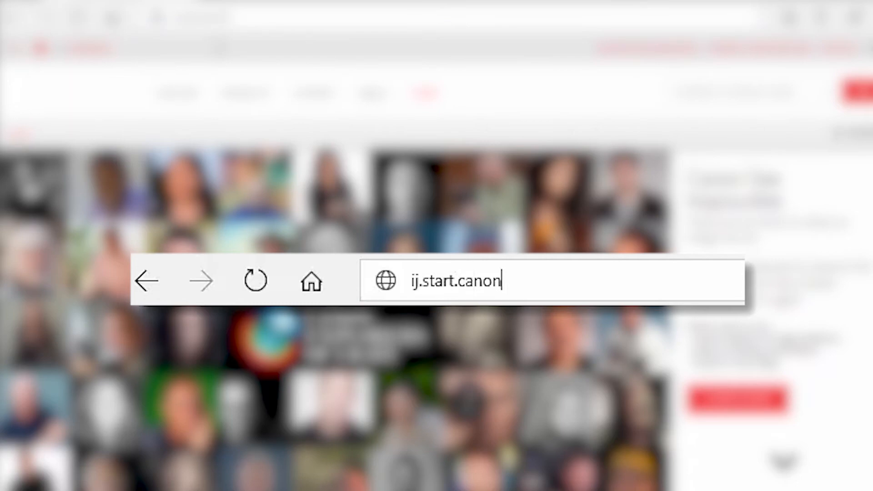
key("Enter")
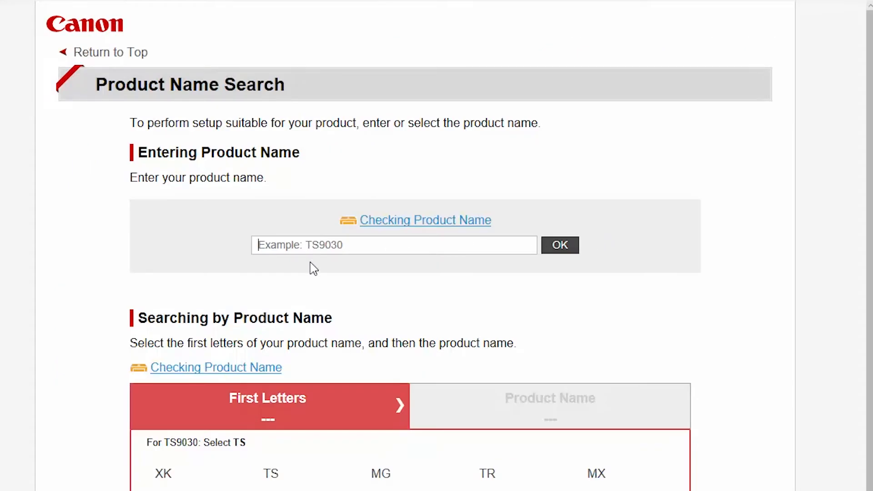
type("TS8120")
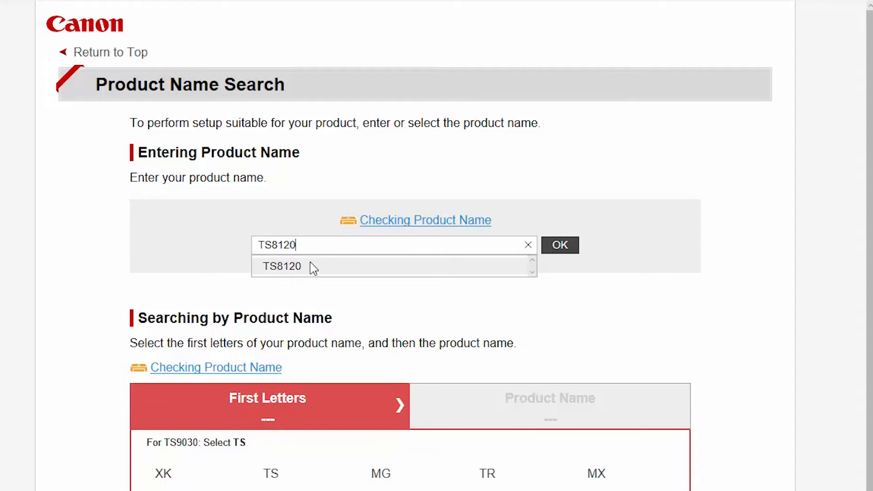
left_click(282, 266)
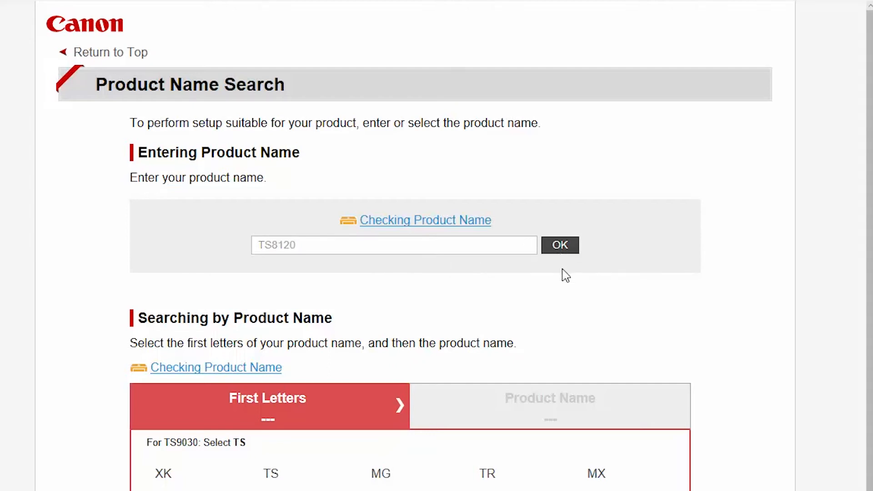
- Download the TS8120 Windows PC setup file and run it
left_click(560, 245)
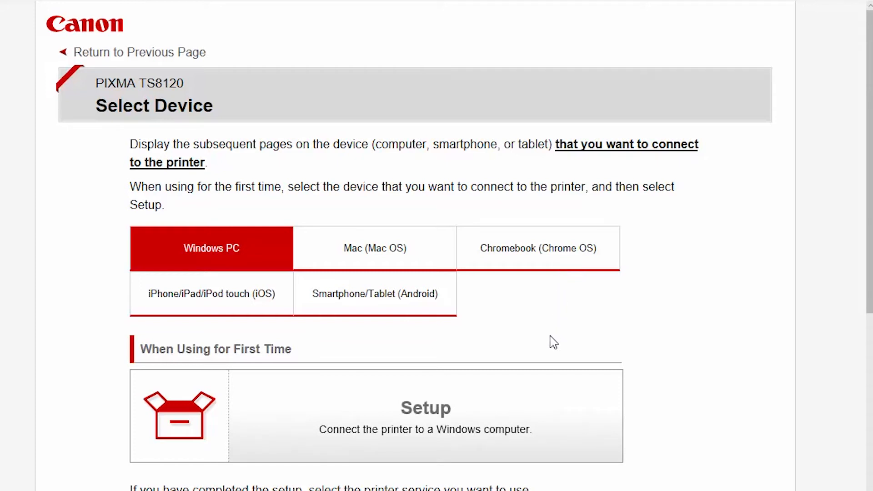
mouse_move(529, 408)
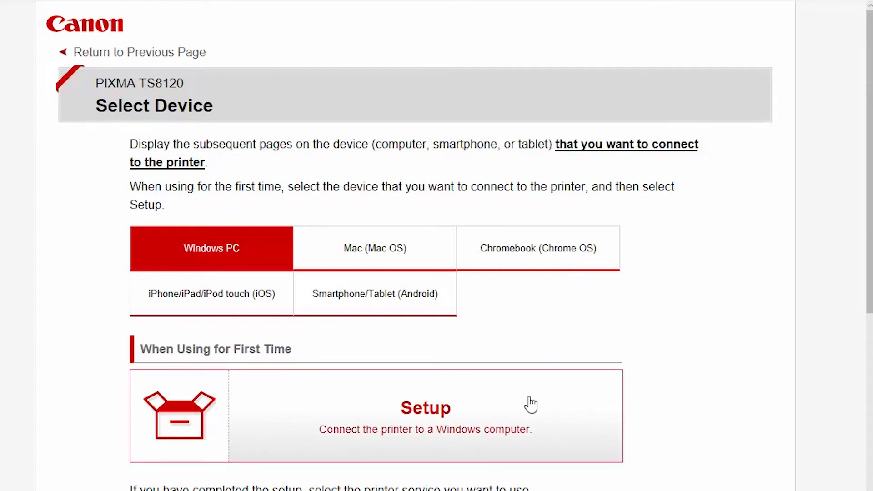
left_click(426, 408)
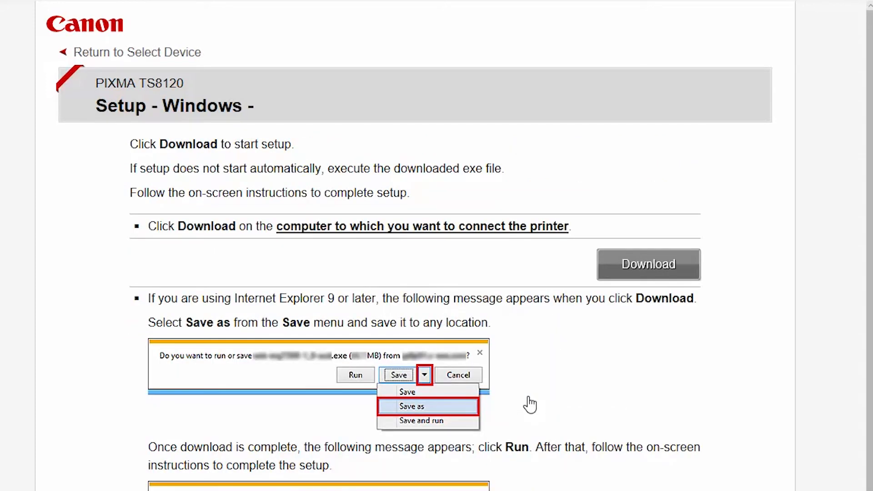
mouse_move(560, 377)
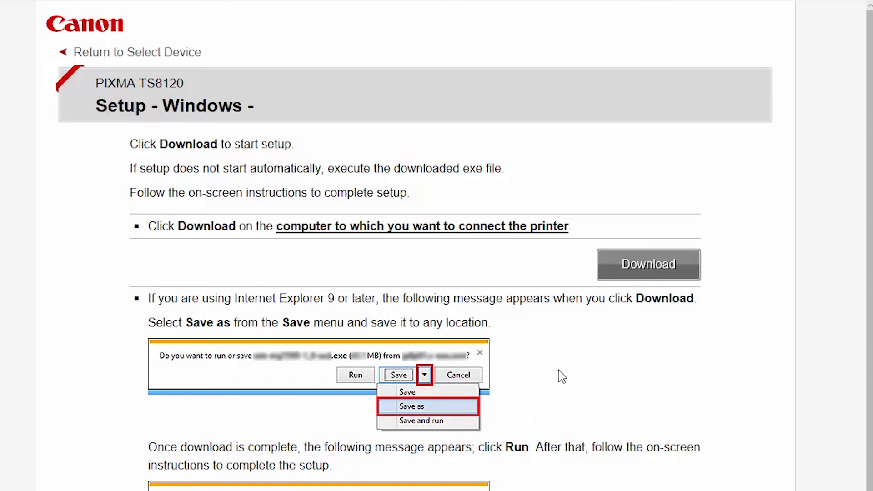
mouse_move(637, 276)
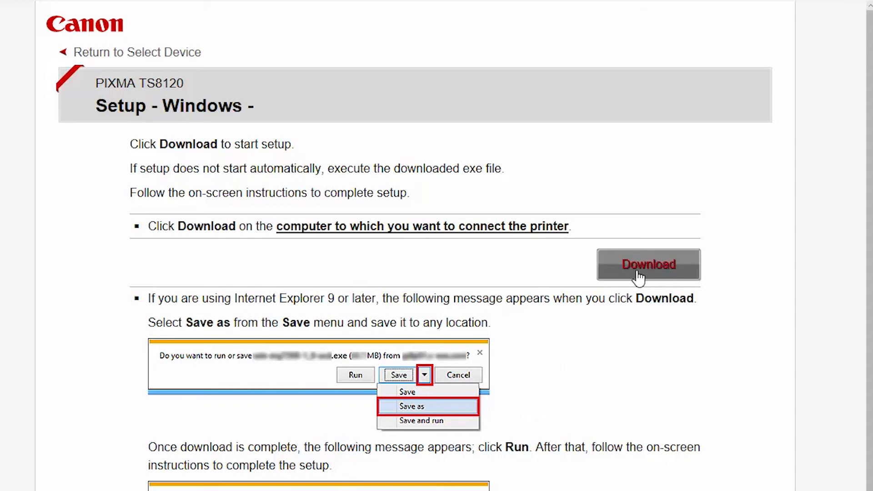
scroll("down", 3)
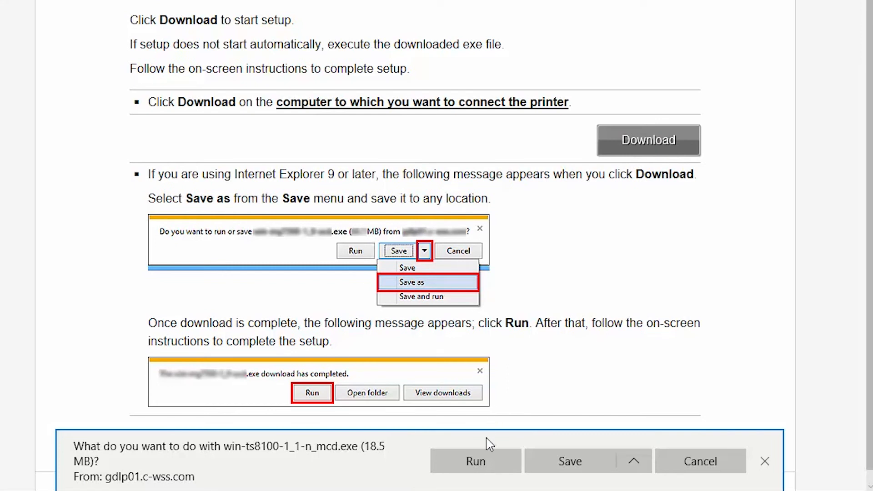
left_click(476, 461)
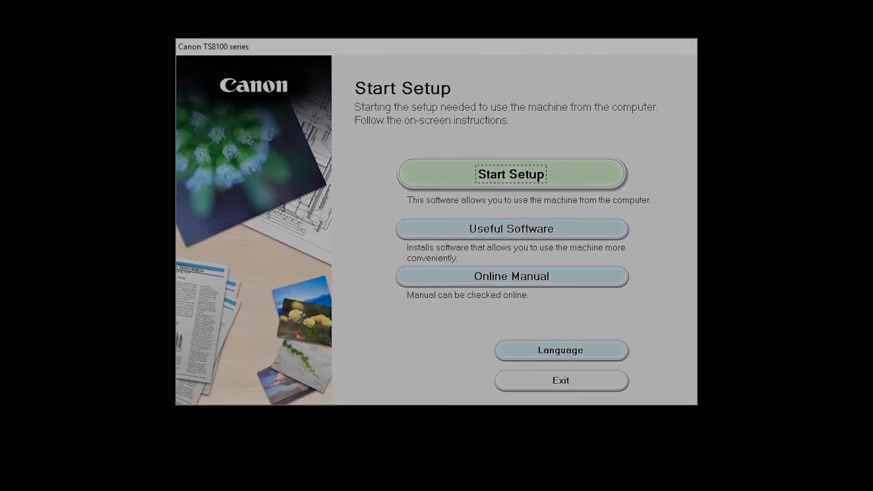
mouse_move(670, 302)
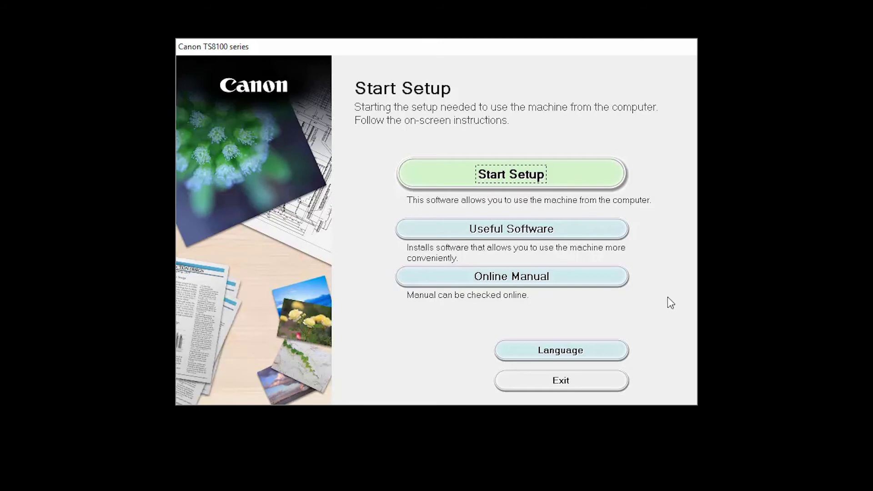
- Start Setup, keep United States as the country, and accept the License Agreement
left_click(511, 174)
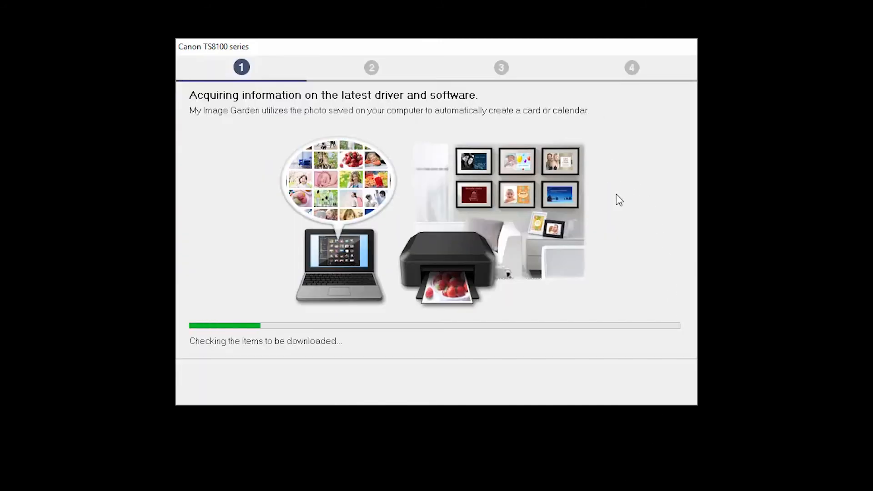
mouse_move(647, 446)
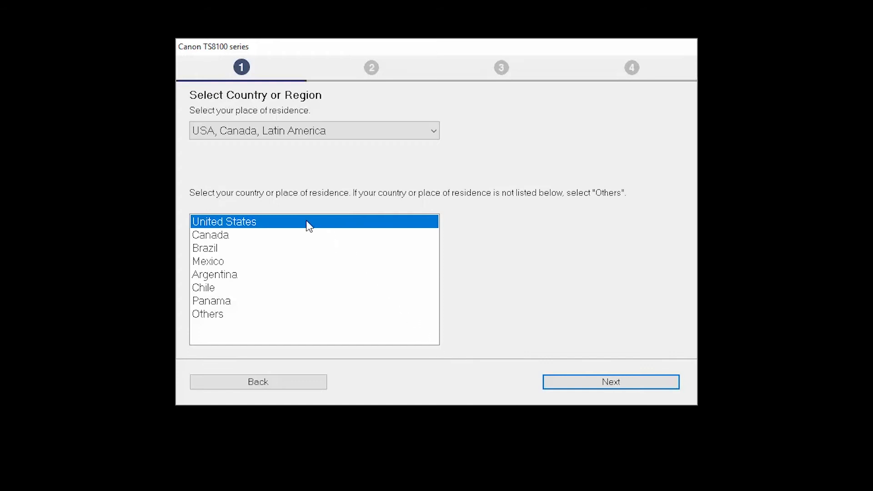
mouse_move(370, 255)
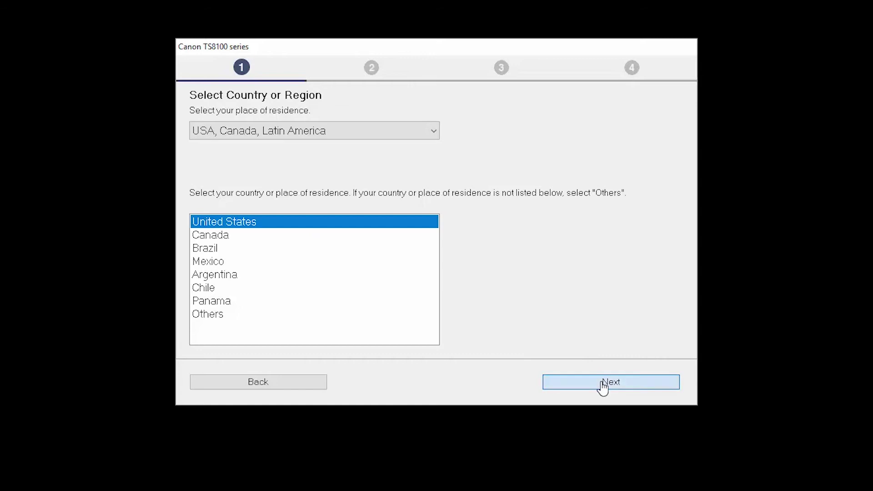
left_click(611, 381)
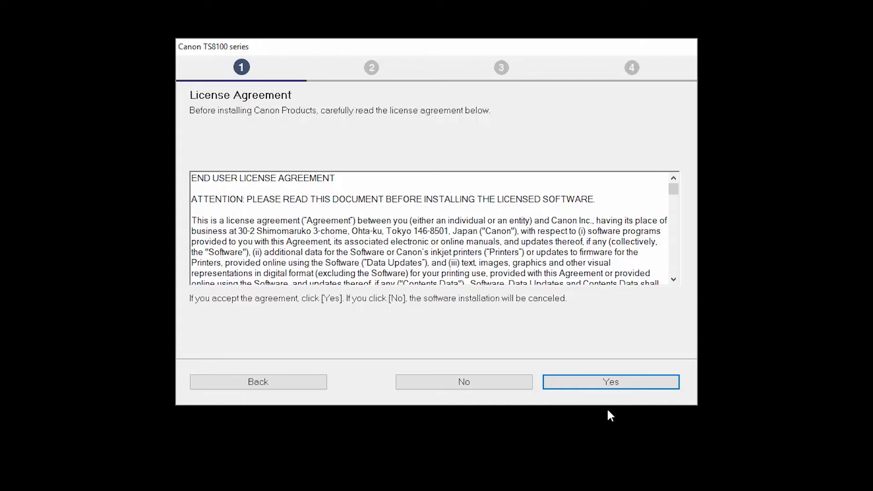
left_click(611, 382)
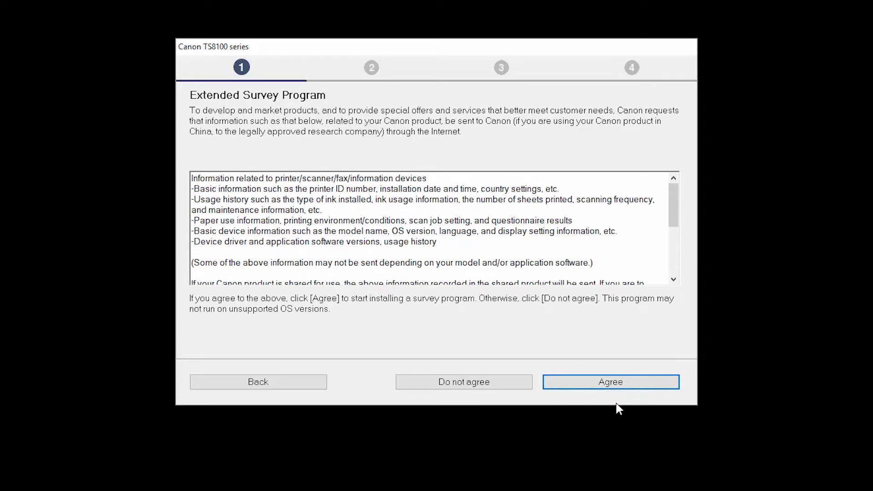
- Agree to the Extended Survey Program, deactivate the firewall block, and confirm wireless connection
left_click(611, 382)
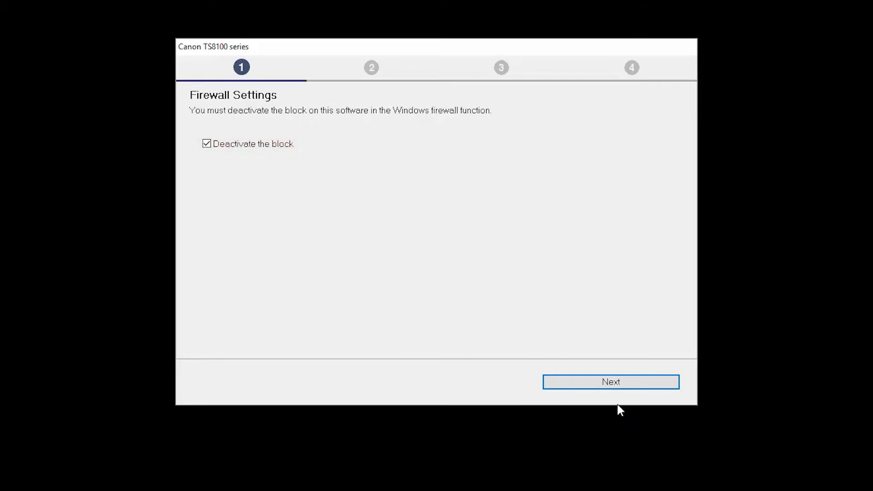
left_click(611, 382)
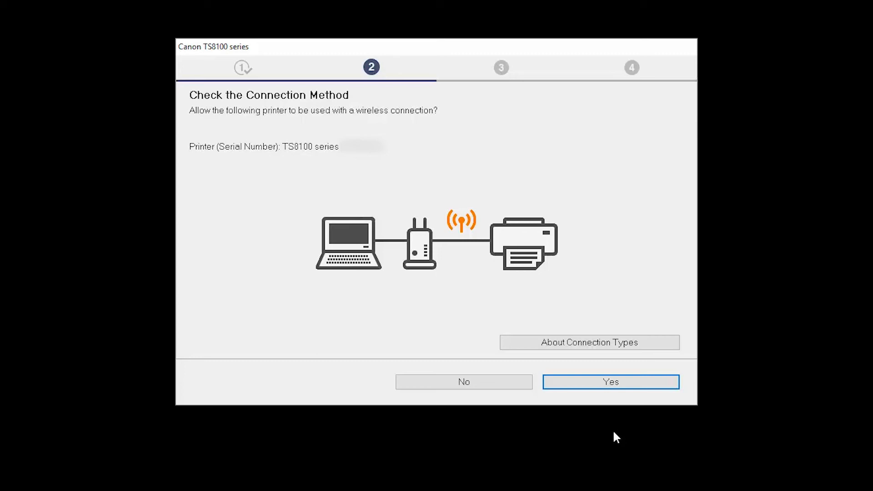
left_click(611, 382)
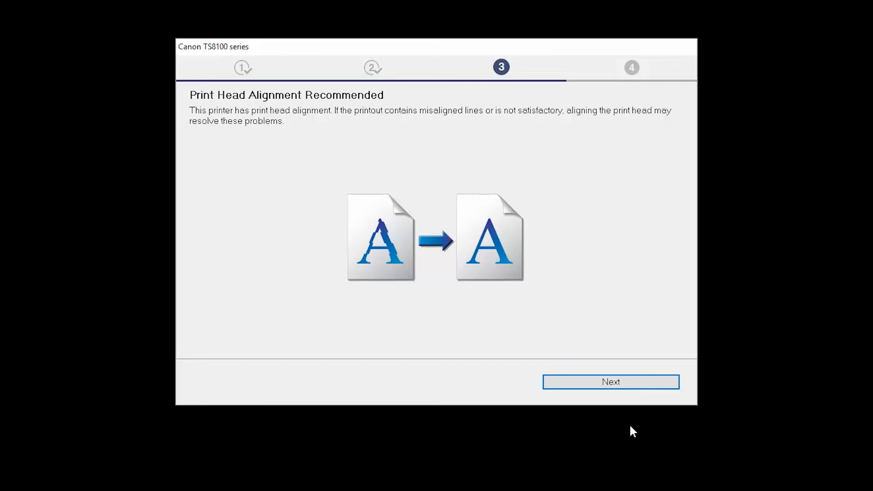
- Skip print head alignment, run a plain-paper test print, and continue to Setup Complete
left_click(611, 381)
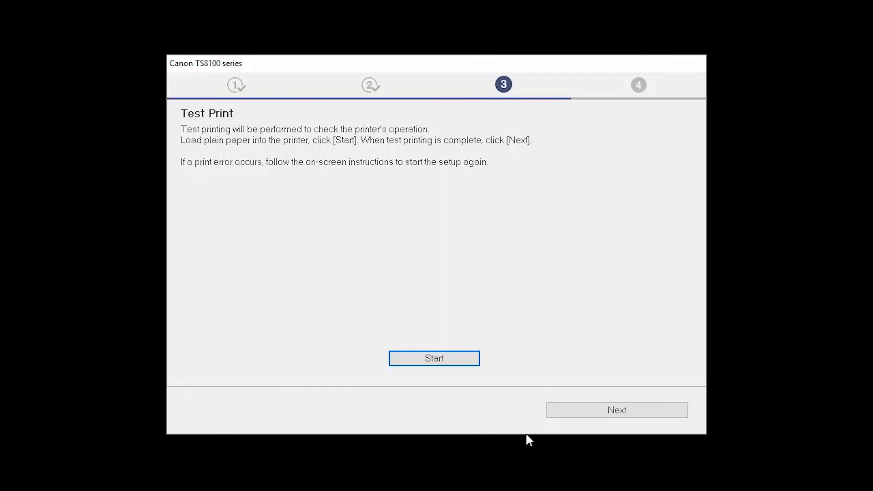
left_click(435, 358)
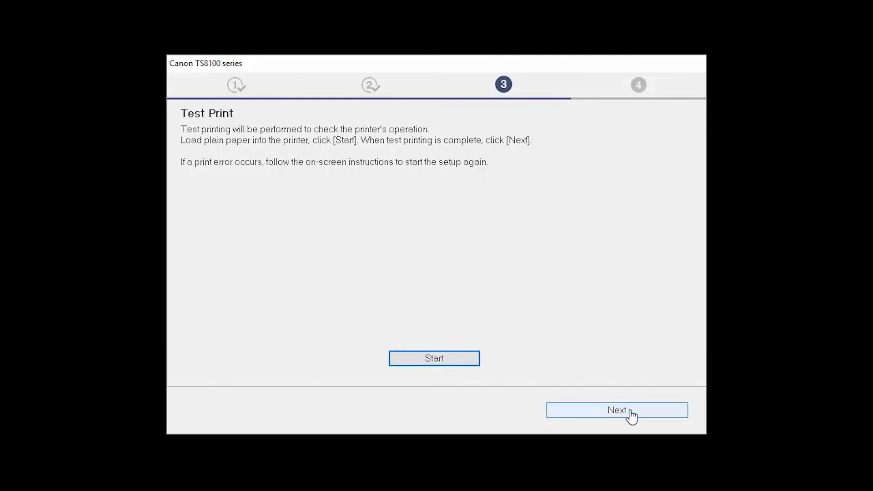
left_click(617, 410)
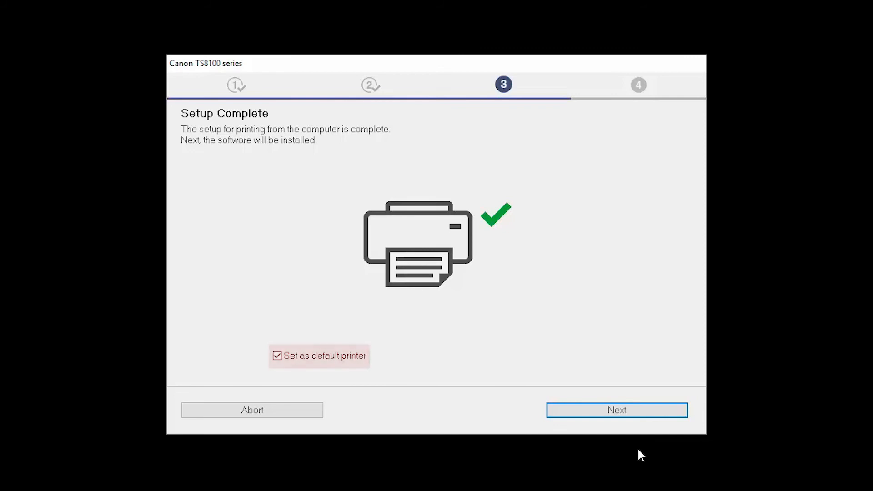
mouse_move(631, 416)
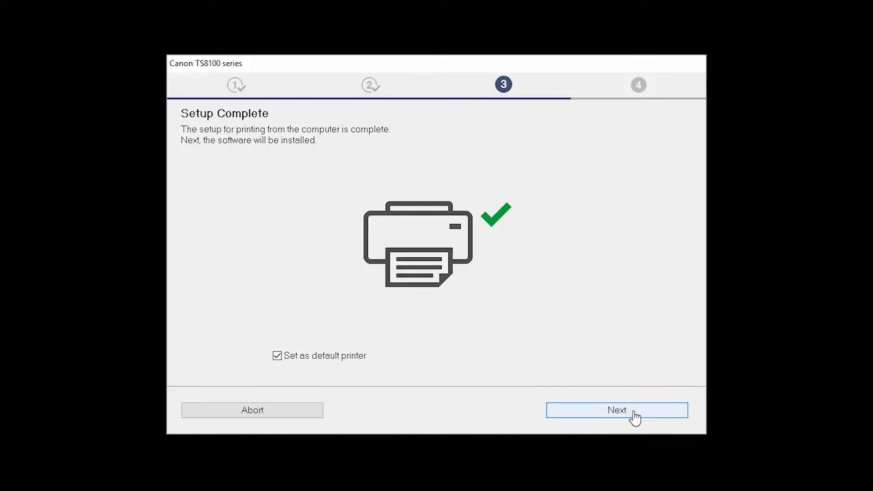
- Install the default checked software, including My Image Garden, Quick Menu and Easy-WebPrint EX
left_click(616, 410)
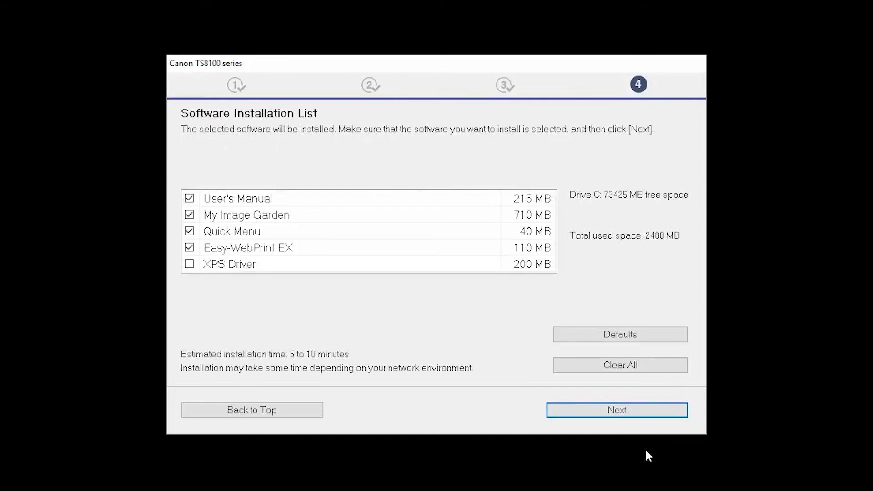
mouse_move(642, 448)
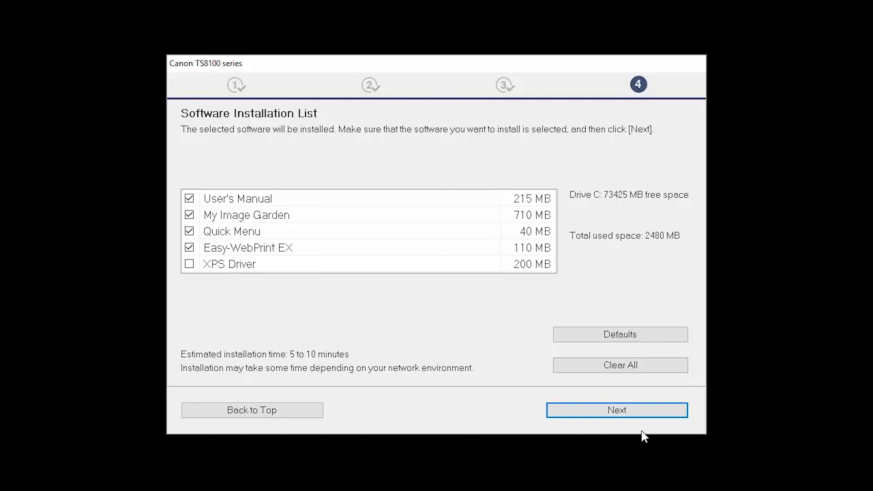
left_click(617, 410)
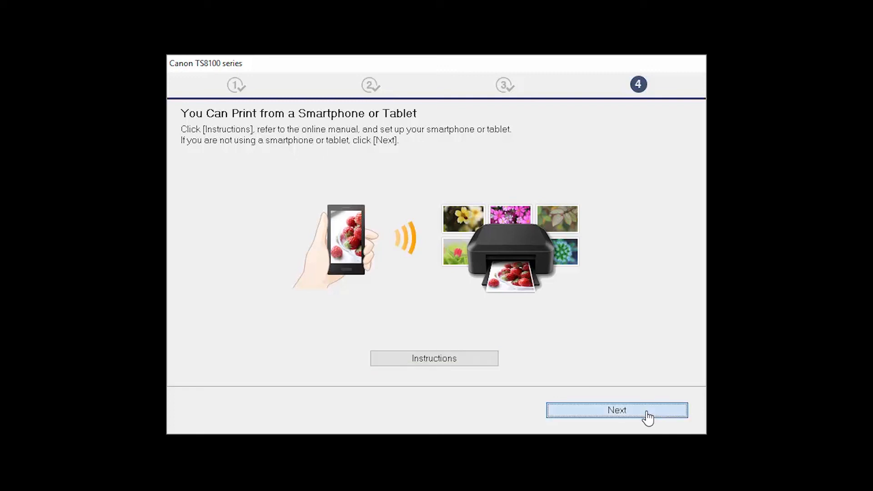
- Skip smartphone/tablet setup and click Register on User Registration to finish installation
left_click(617, 410)
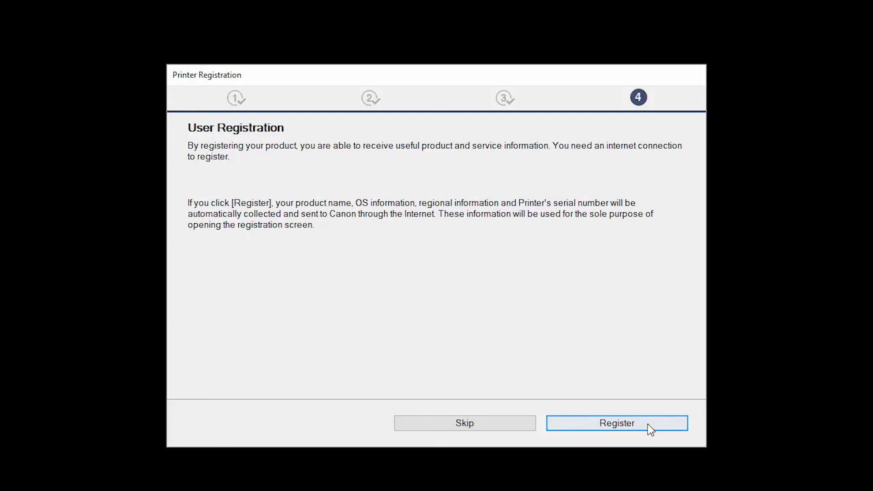
left_click(617, 423)
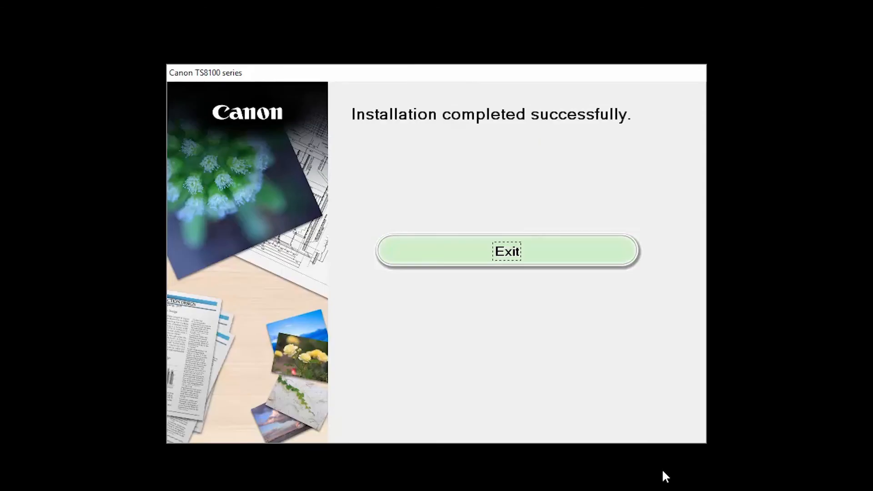
mouse_move(622, 405)
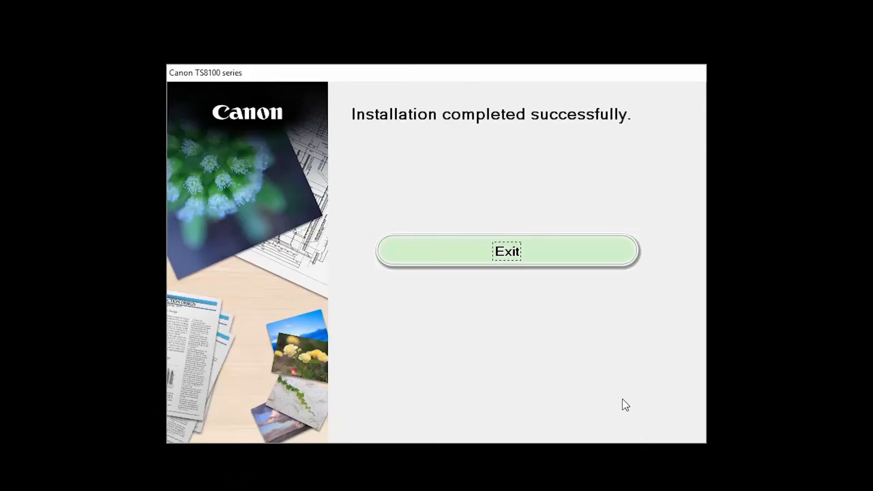
mouse_move(565, 267)
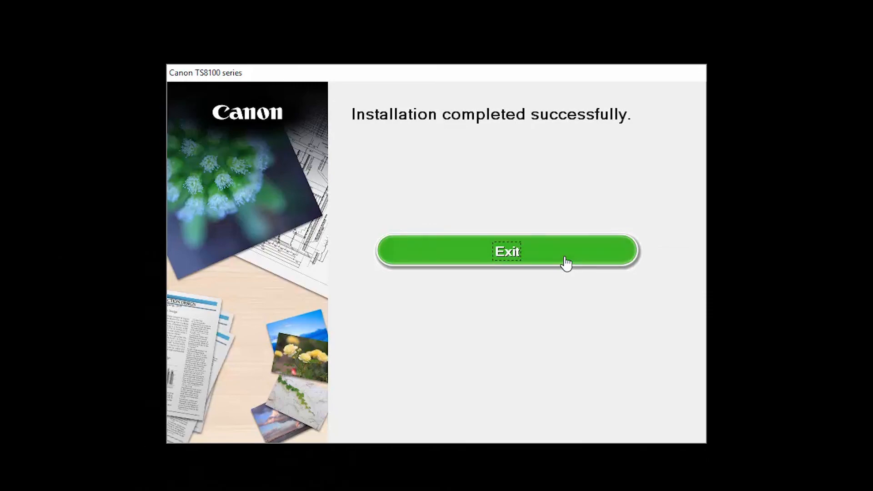